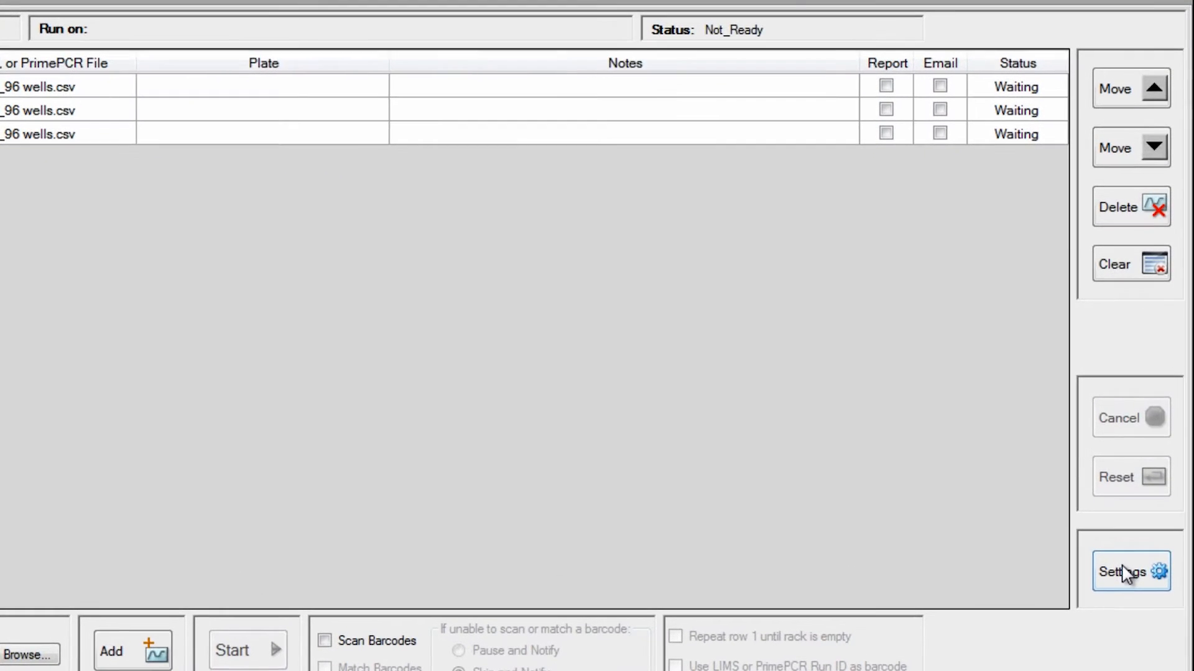
# In Rack 1 settings, set LIMS003_384 wells.csv as default protocol and keep the admin data folder
pyautogui.click(1130, 572)
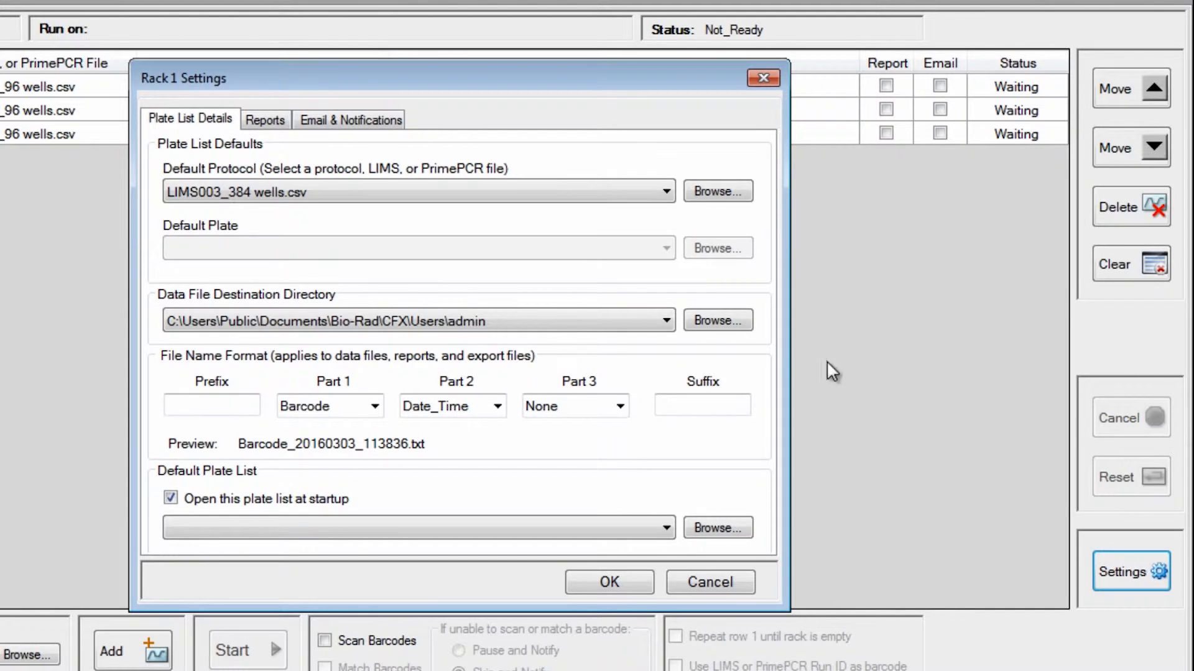
pyautogui.click(664, 190)
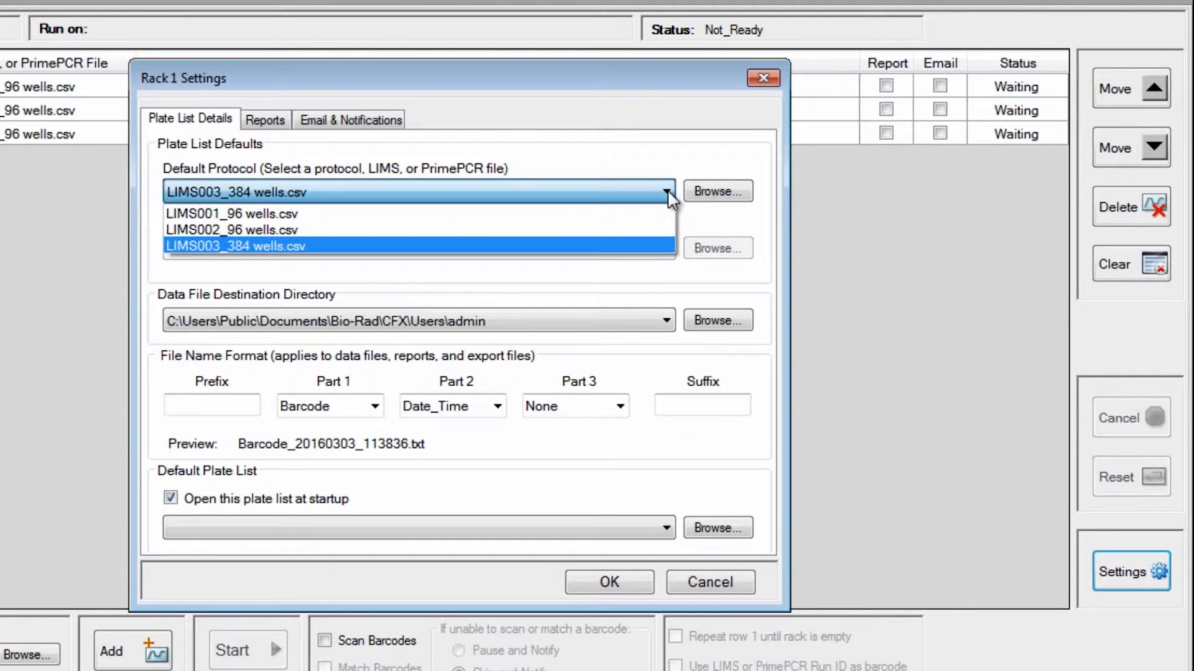
pyautogui.click(234, 246)
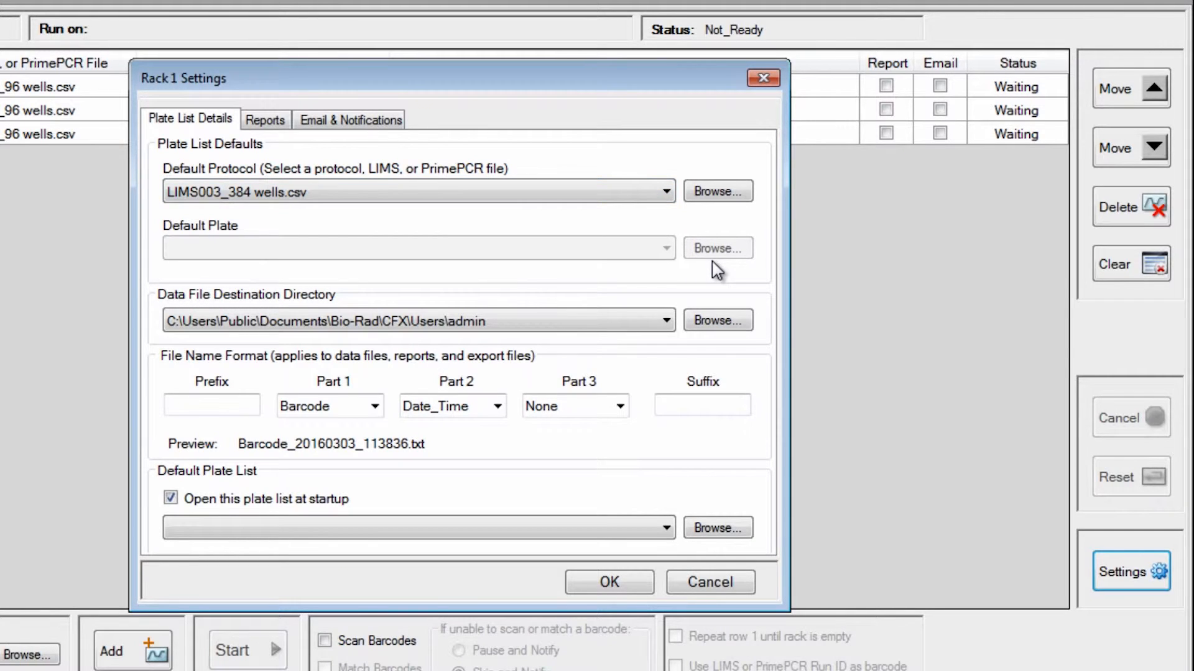
pyautogui.moveTo(682, 319)
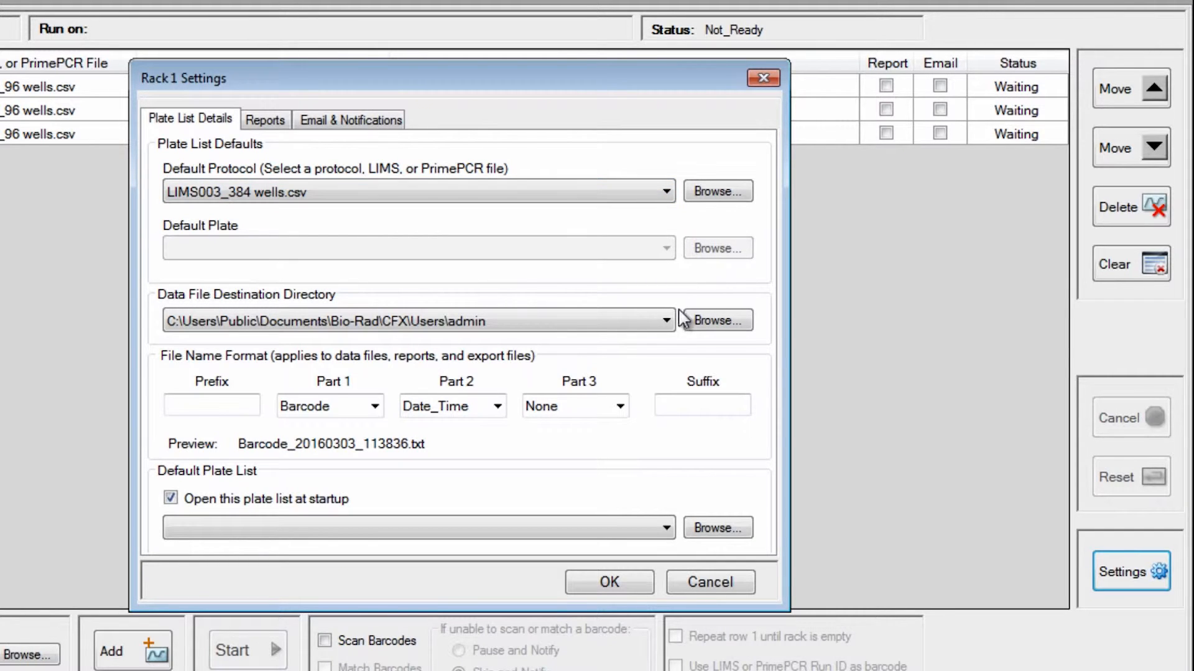
pyautogui.click(665, 319)
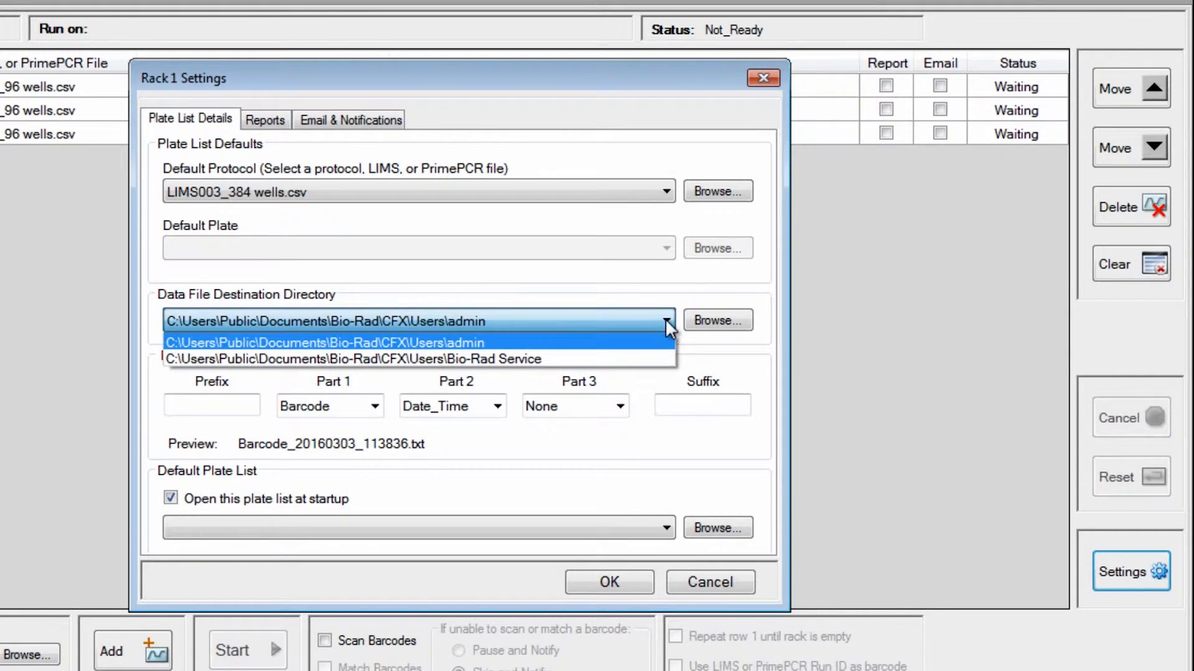
pyautogui.click(319, 342)
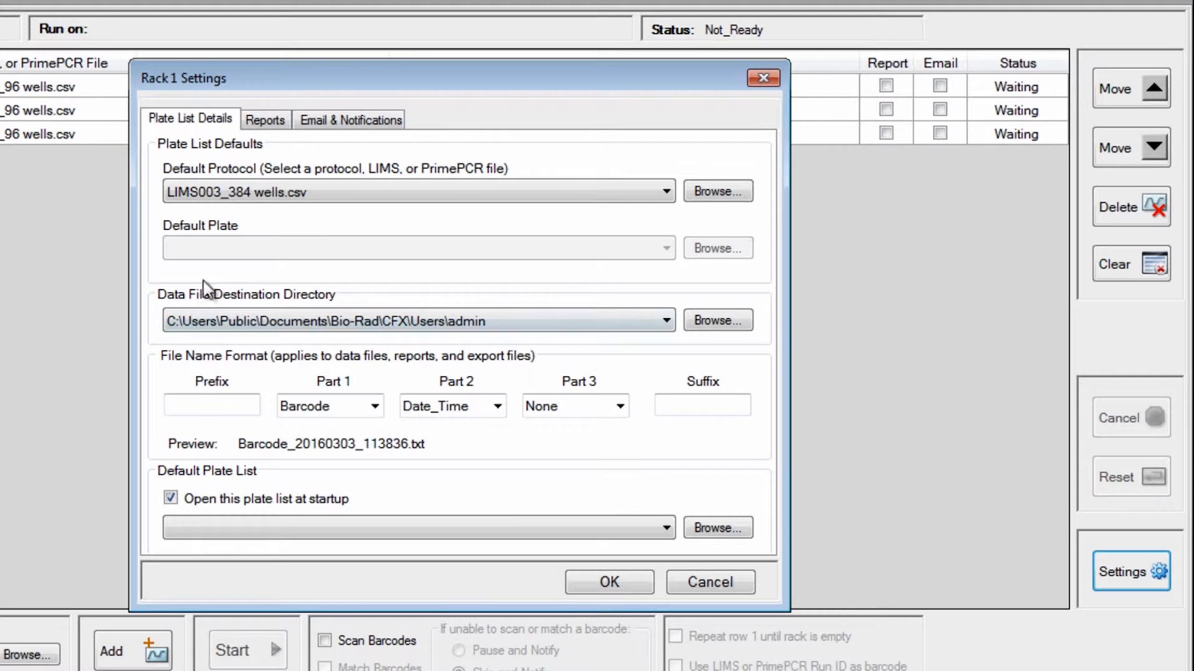
# Enable PDF report generation in the Reports settings
pyautogui.click(265, 120)
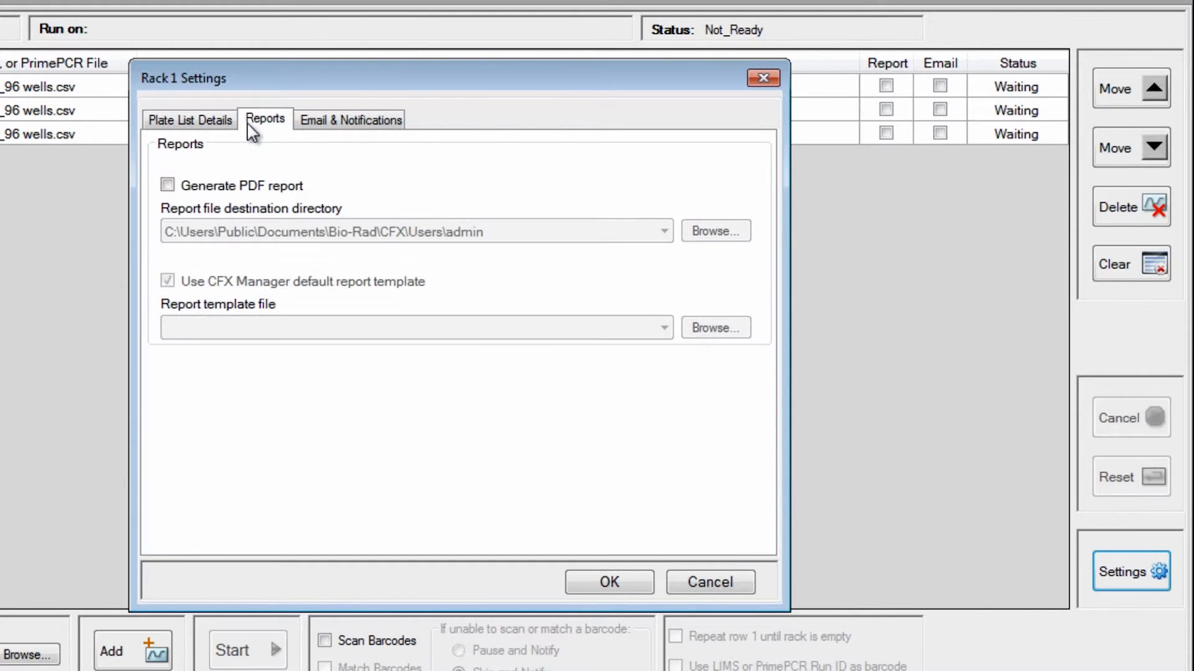
pyautogui.click(167, 185)
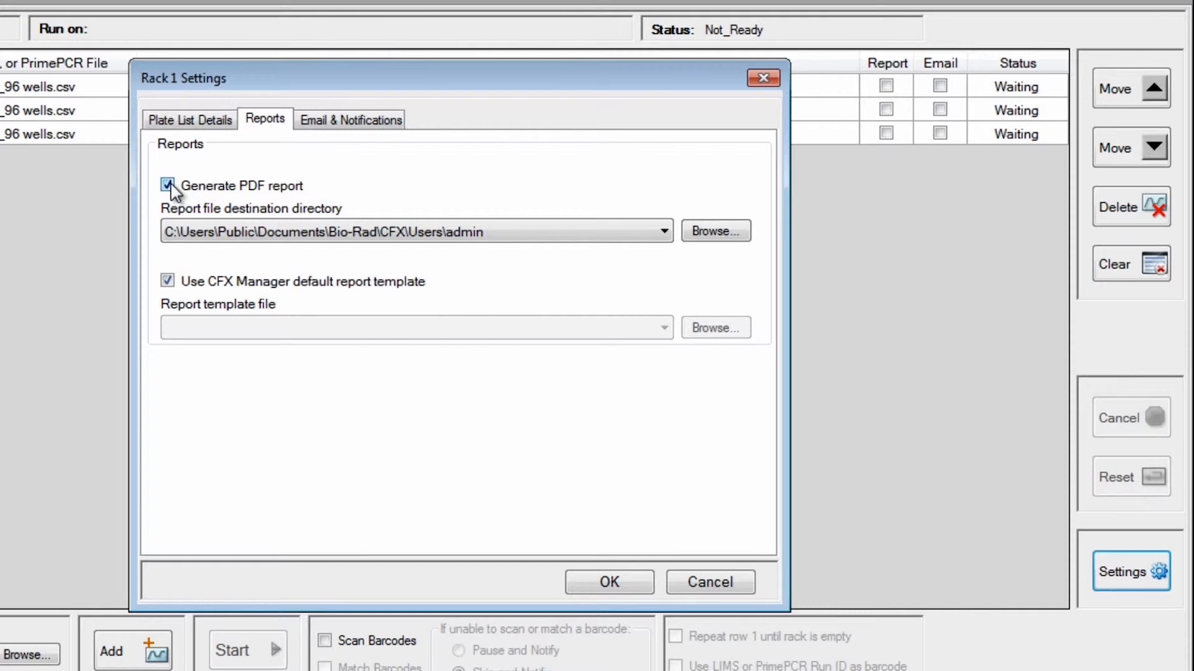
pyautogui.moveTo(350, 120)
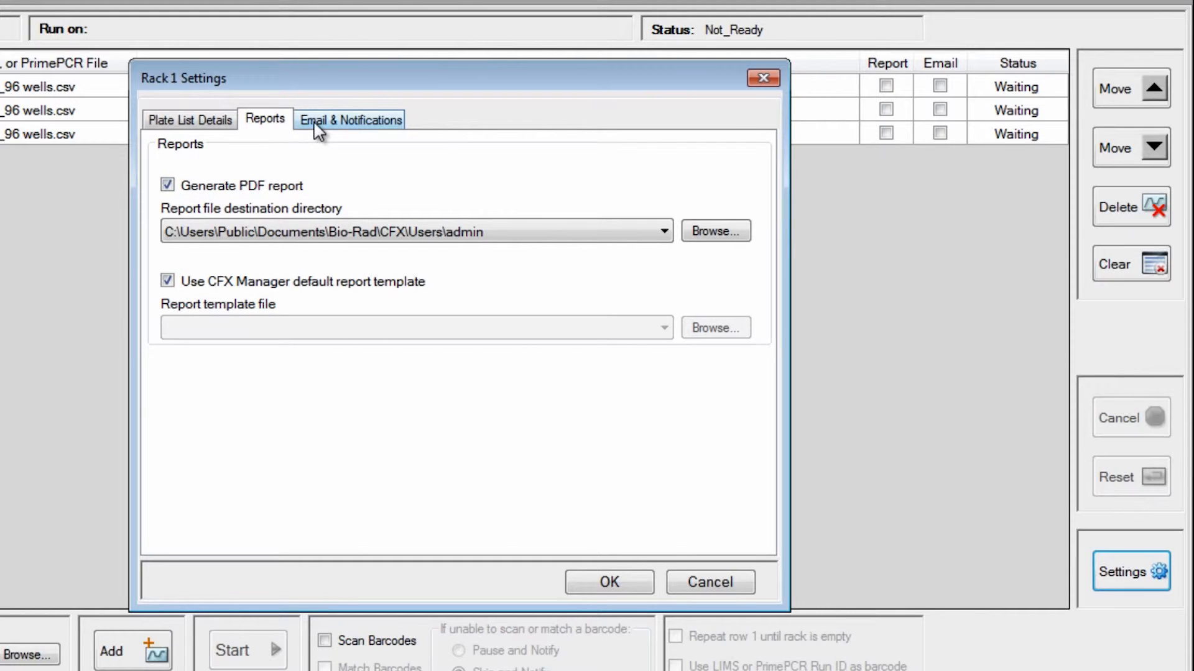
# Turn on email notification when each run completes and save the rack settings
pyautogui.click(350, 119)
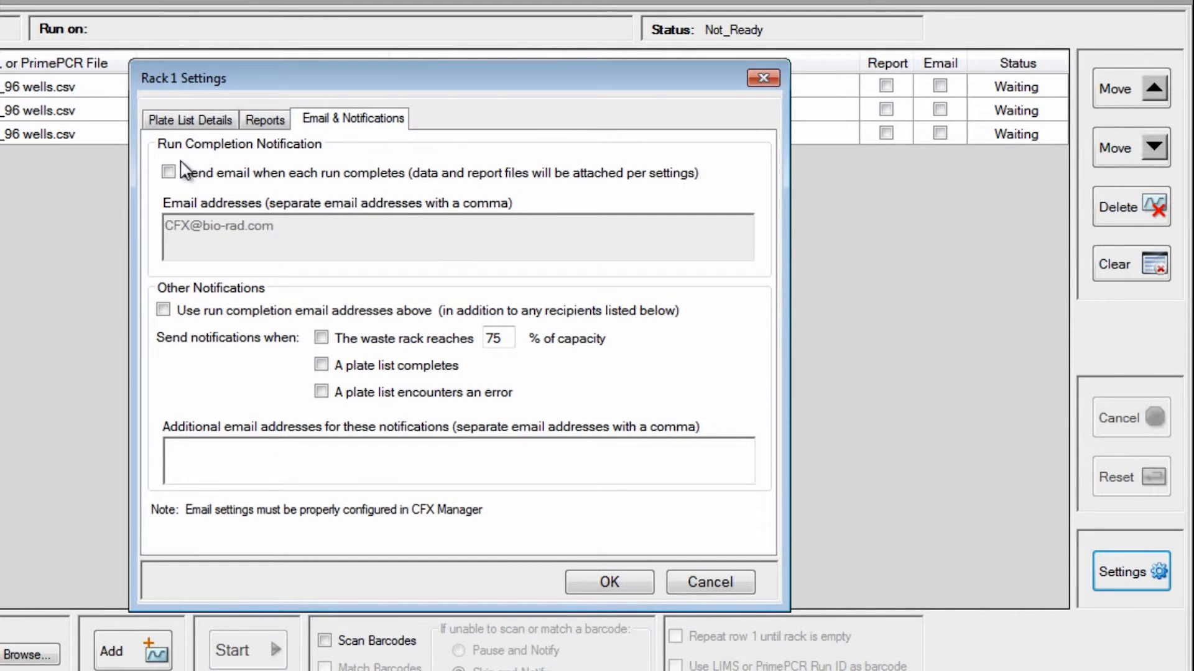
pyautogui.click(168, 172)
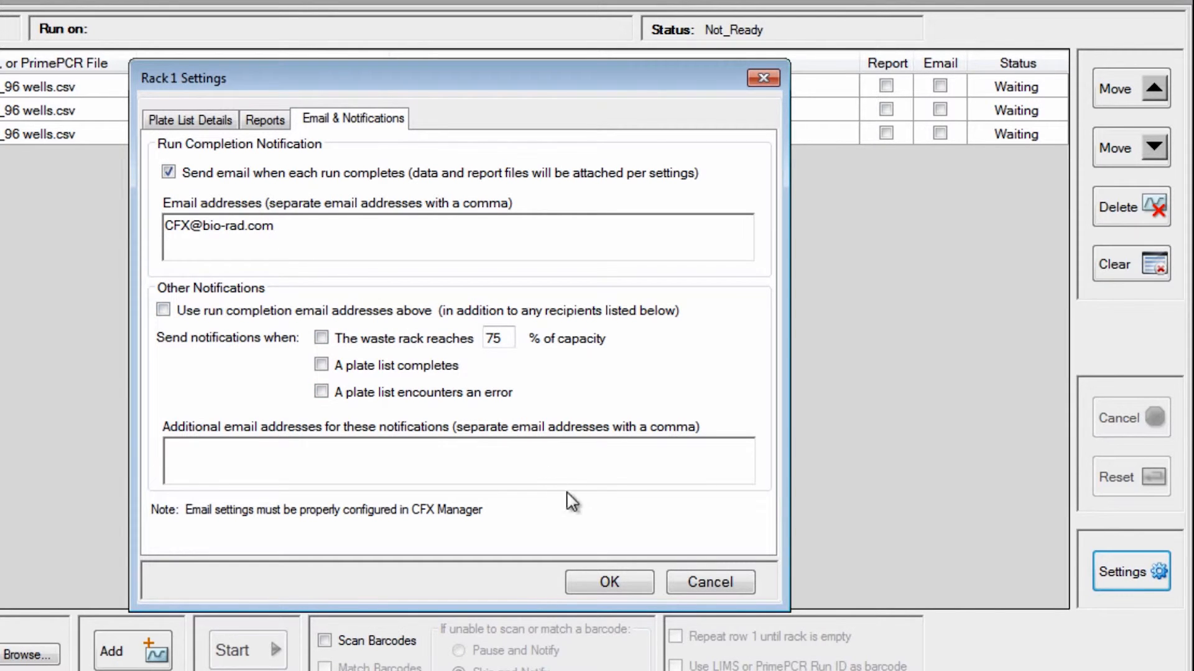
pyautogui.click(607, 581)
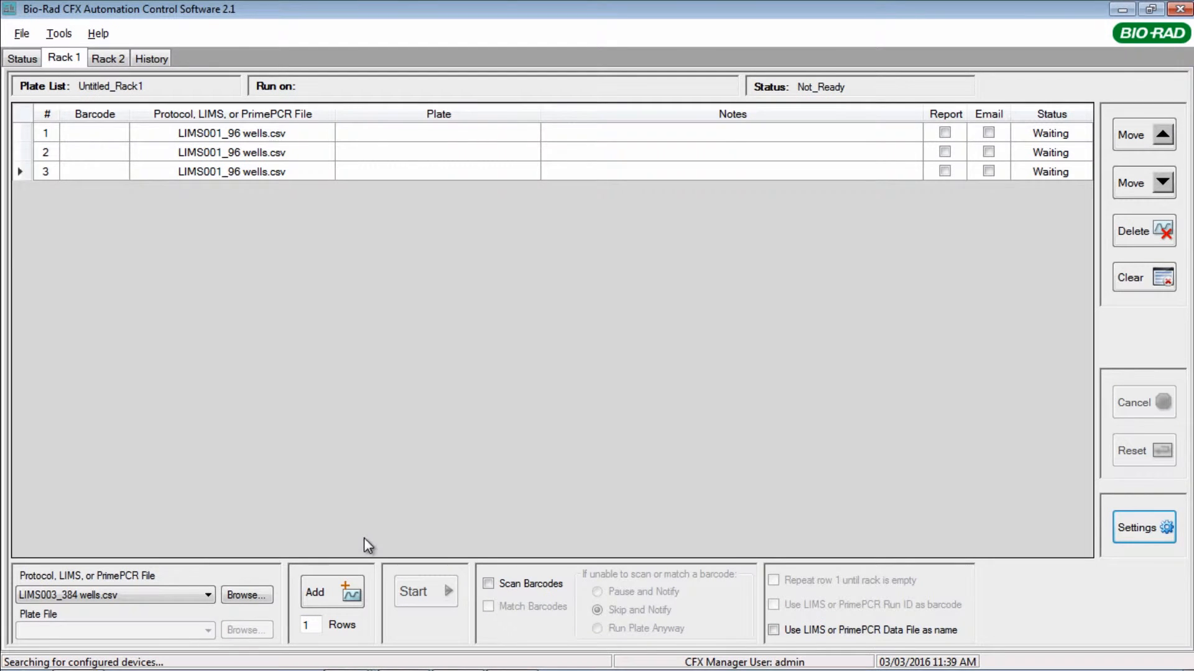
pyautogui.click(206, 594)
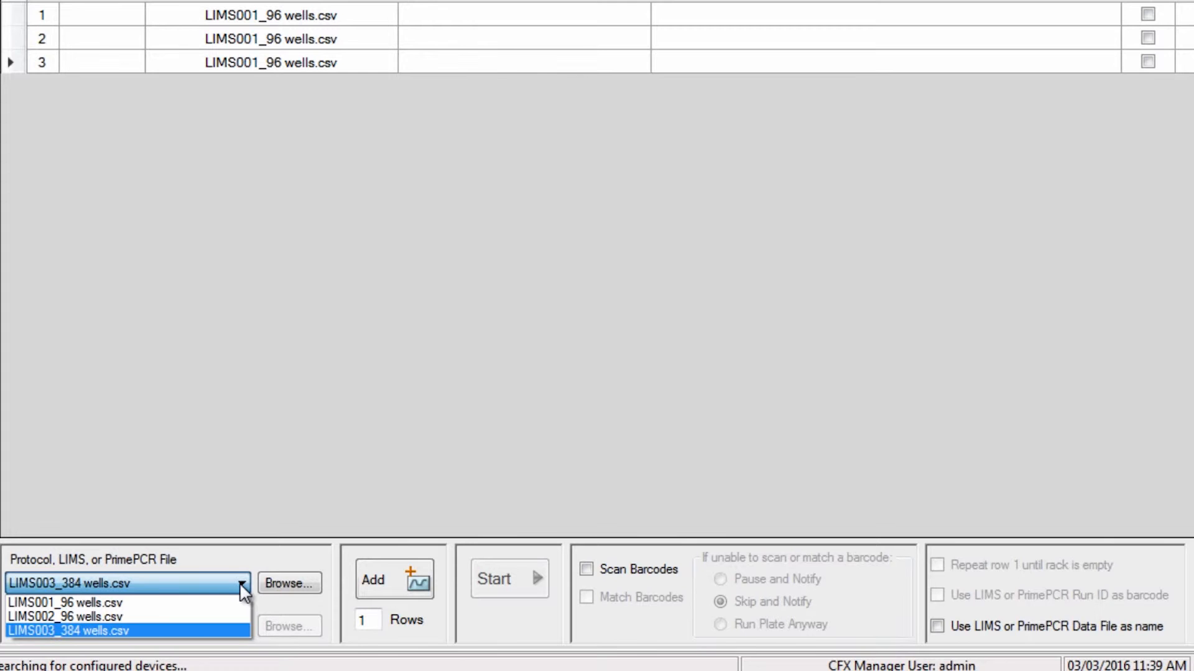
pyautogui.click(126, 630)
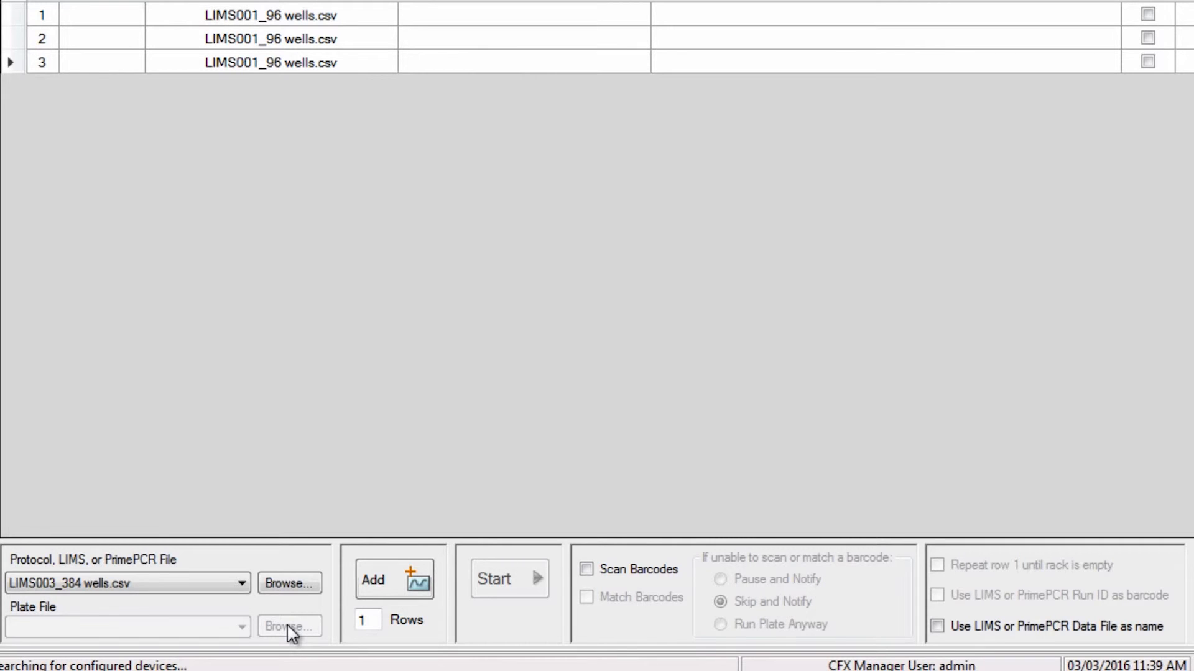
pyautogui.moveTo(545, 600)
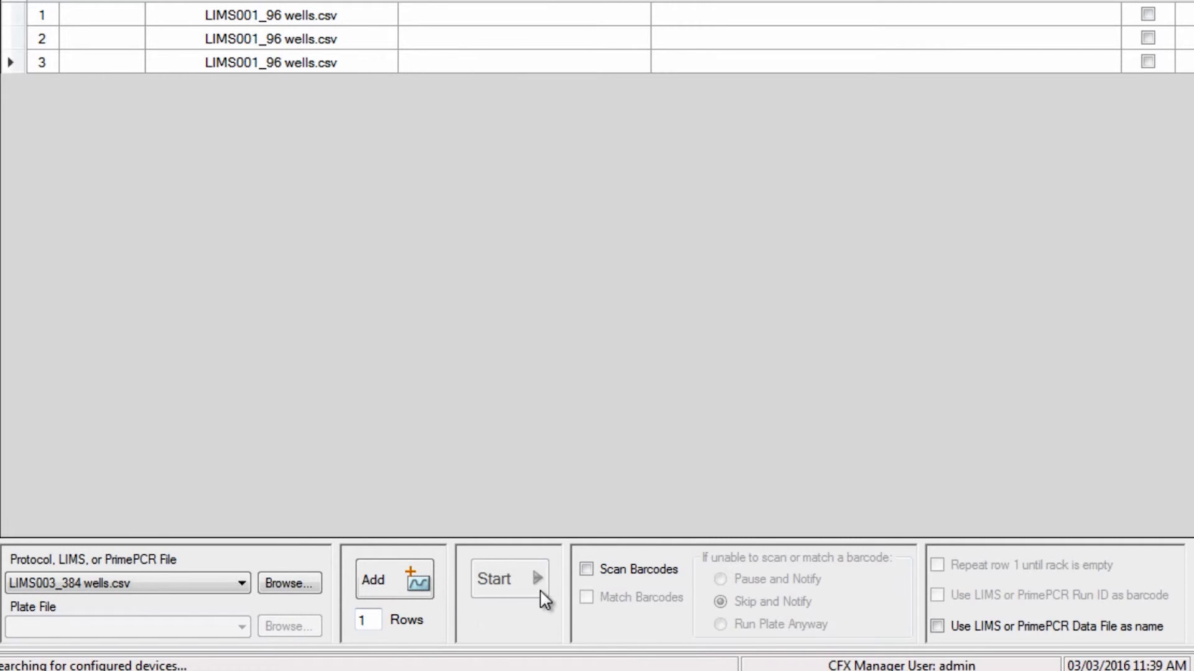
# Enable barcode scanning and add a fourth LIMS003_384 wells.csv row to the queue
pyautogui.click(586, 569)
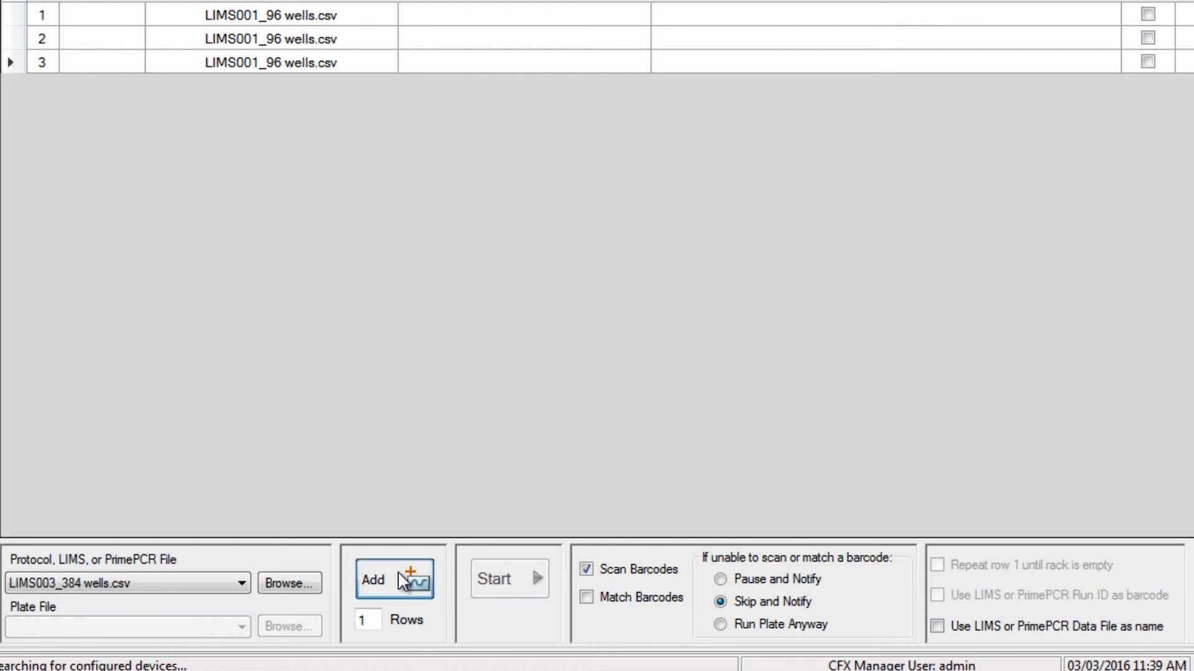
pyautogui.click(393, 580)
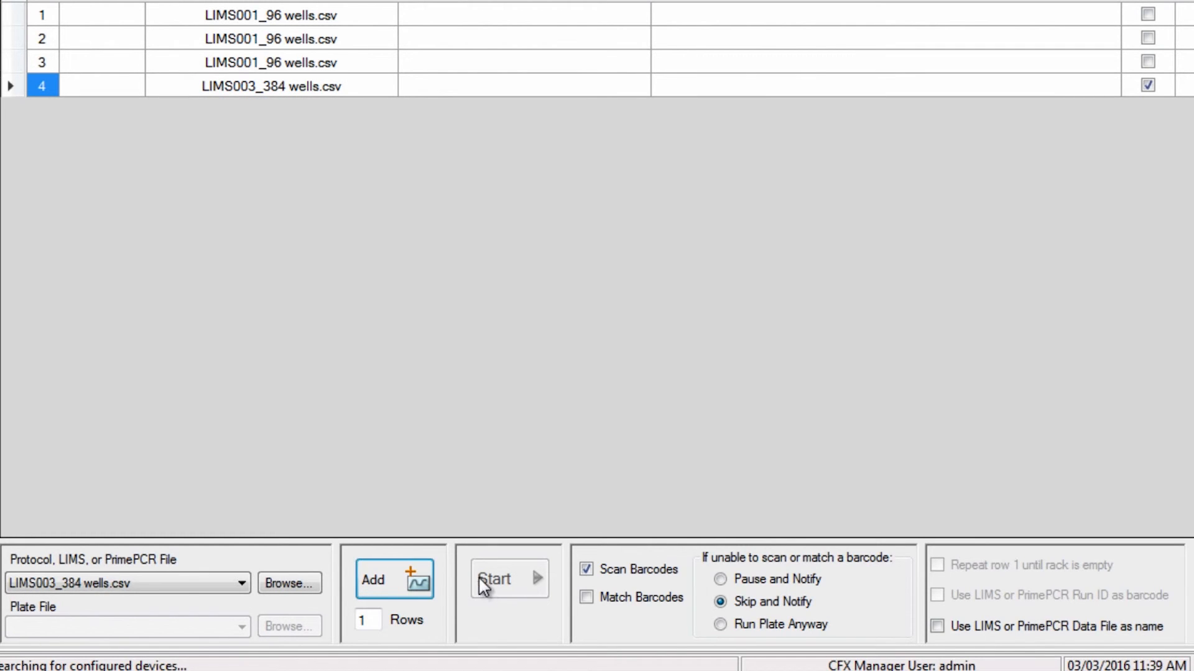